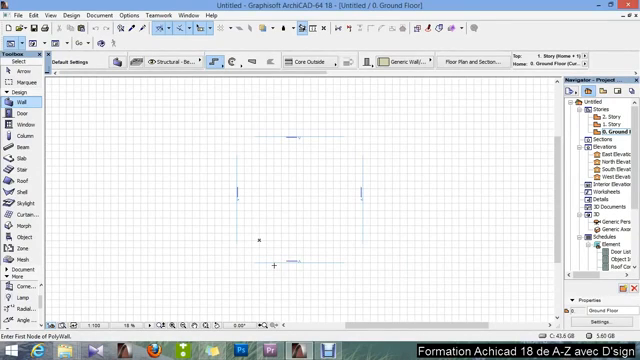
# Move from Working Units to the Dimensions page of Project Preferences.
pyautogui.click(270, 266)
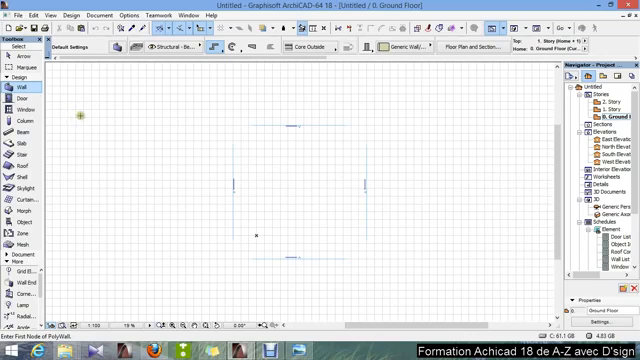
pyautogui.moveTo(176, 70)
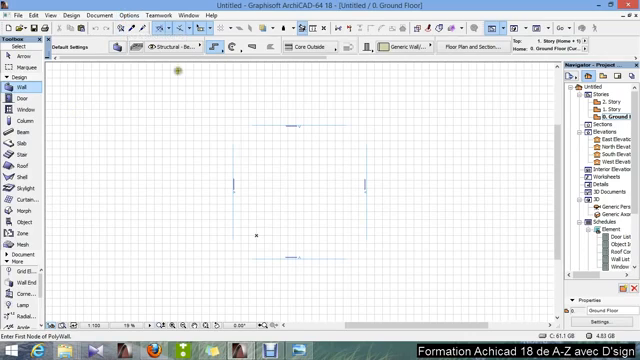
pyautogui.moveTo(408, 172)
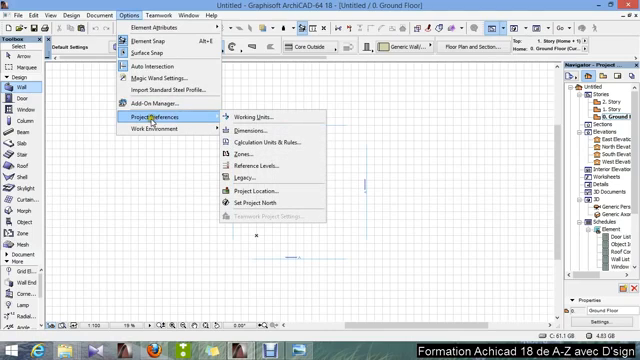
pyautogui.moveTo(268, 114)
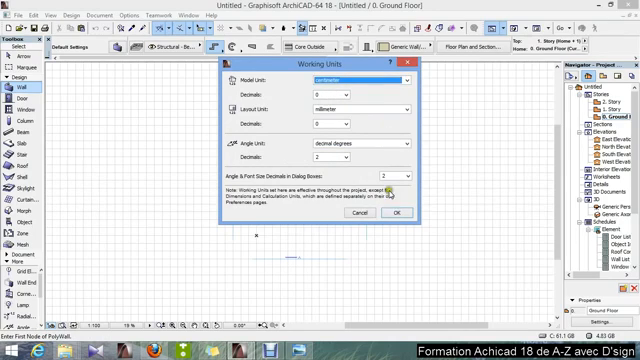
pyautogui.click(404, 212)
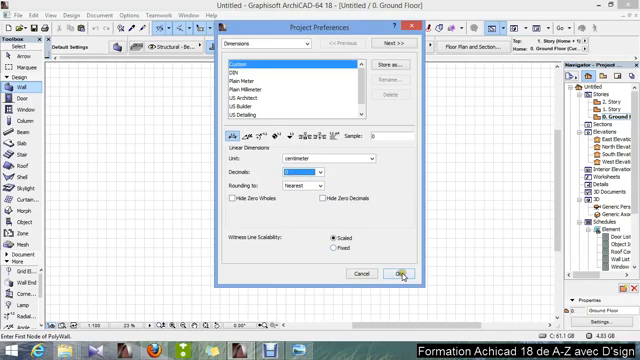
# Confirm Project Preferences and return to the floor plan.
pyautogui.click(400, 274)
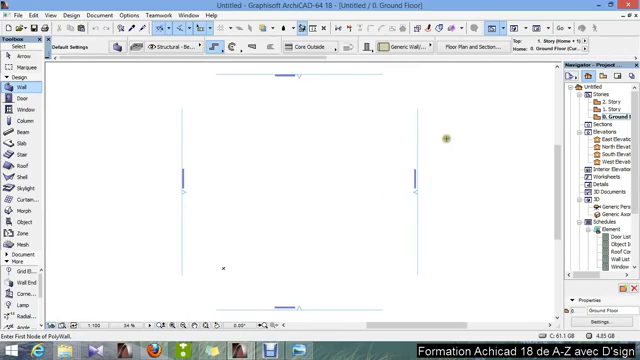
pyautogui.moveTo(316, 144)
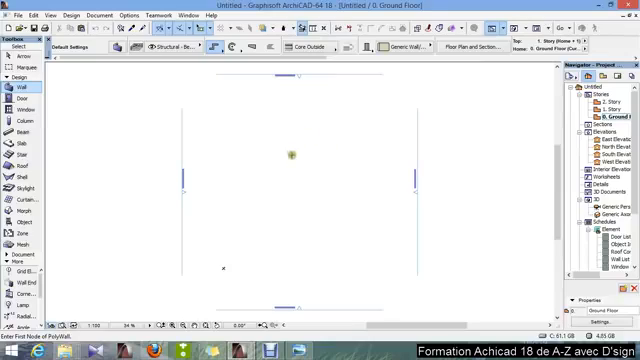
pyautogui.moveTo(304, 176)
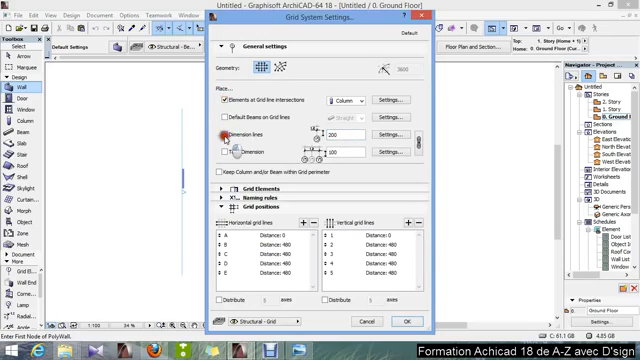
# Enable Grid Dimension in the Grid System Settings.
pyautogui.click(222, 152)
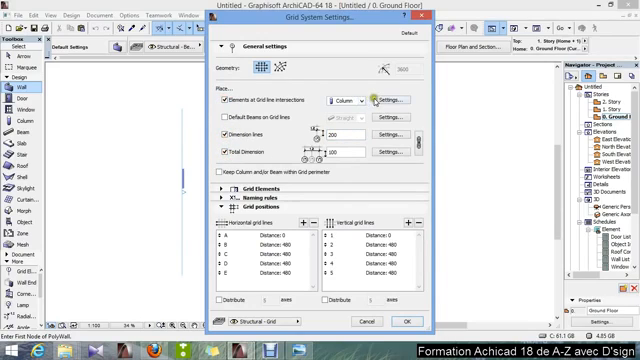
pyautogui.moveTo(384, 100)
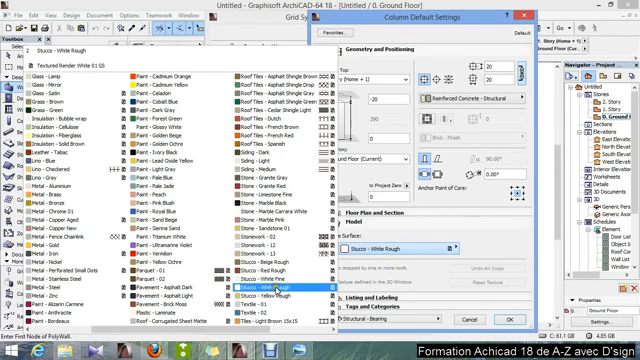
# Choose the stucco surface material for the grid columns.
pyautogui.click(270, 288)
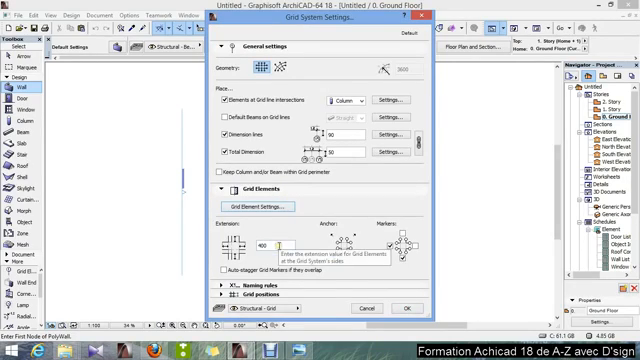
# Enter gridline distances of 15 in the horizontal and vertical gridline lists.
pyautogui.write('15')
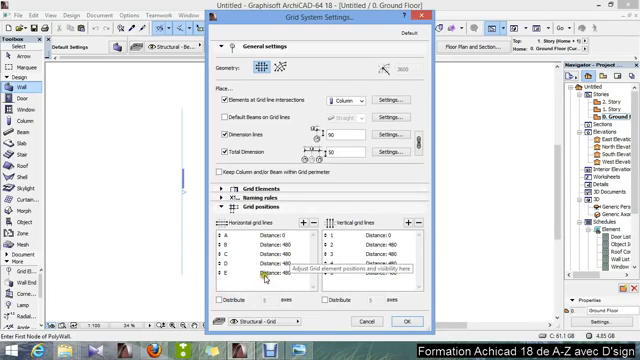
pyautogui.click(240, 278)
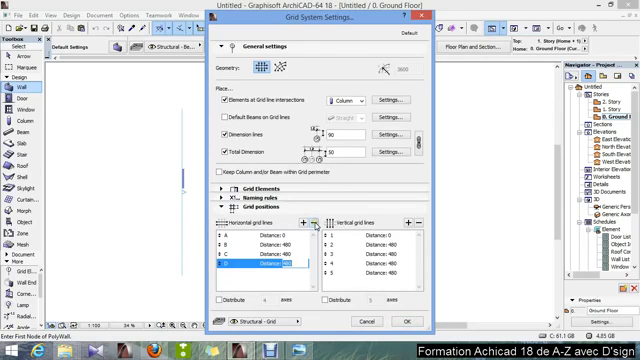
pyautogui.moveTo(300, 218)
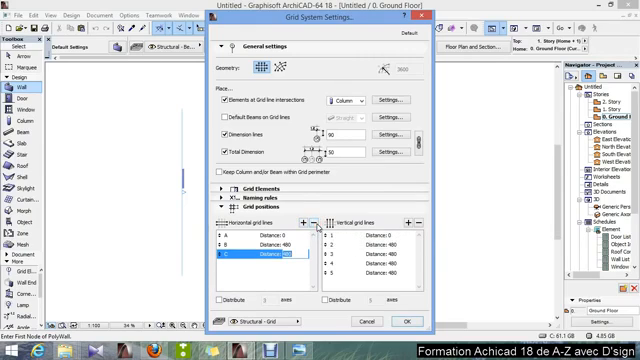
pyautogui.click(250, 258)
pyautogui.write('290')
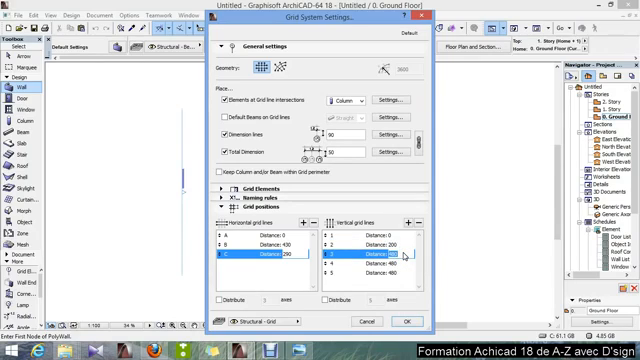
pyautogui.moveTo(388, 268)
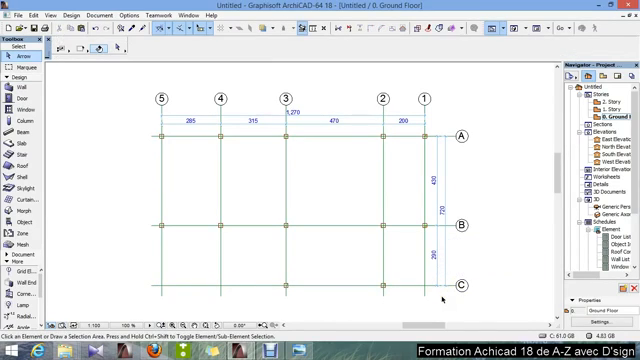
pyautogui.moveTo(502, 148)
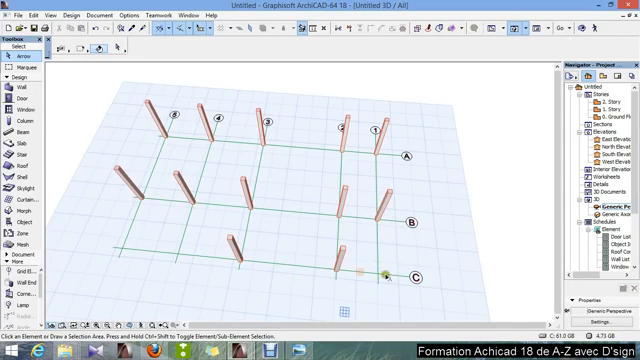
# Select a grid element in the 3D window.
pyautogui.click(384, 268)
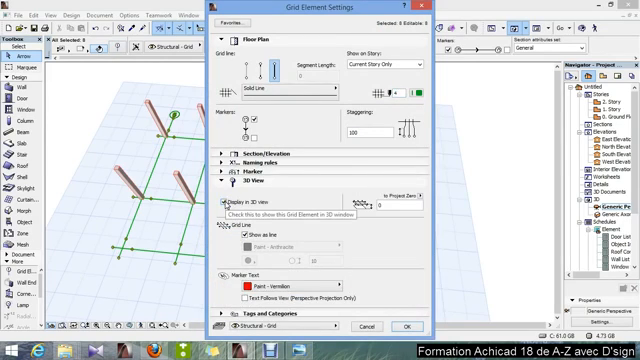
# Change the grid element display so gridlines and markers vanish from the 3D model.
pyautogui.click(224, 206)
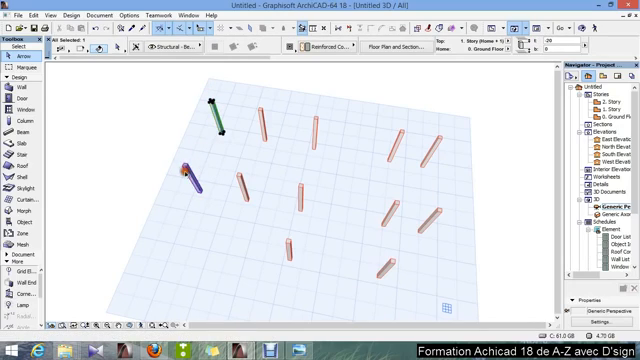
# Set the corner column's height to 400.
pyautogui.click(184, 178)
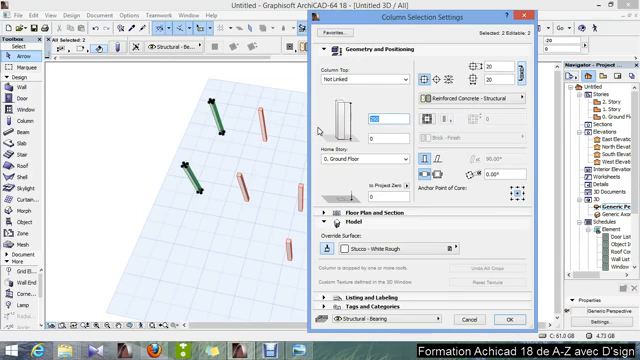
pyautogui.write('400')
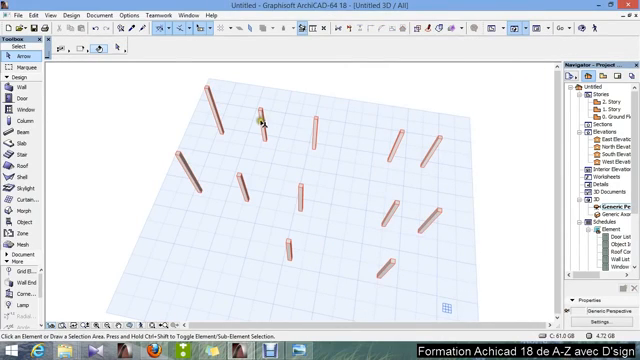
# Set the height of several selected columns to 678 and confirm.
pyautogui.click(252, 130)
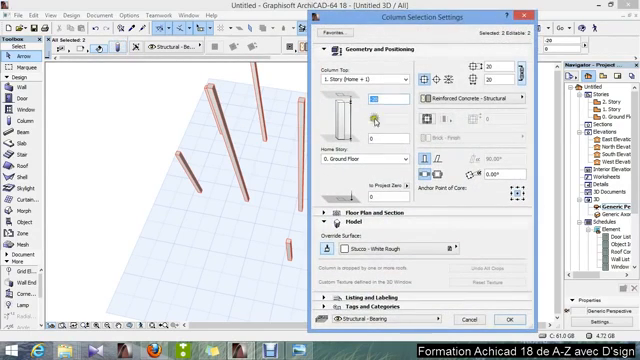
pyautogui.moveTo(404, 80)
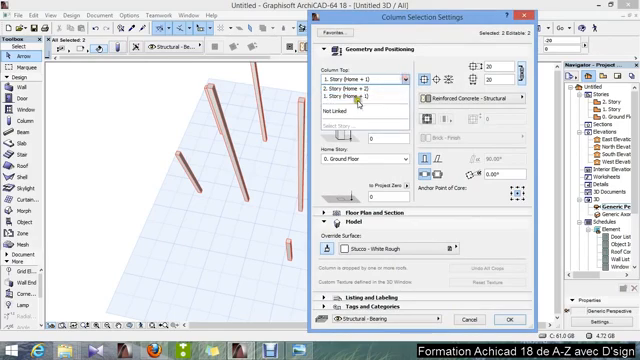
pyautogui.click(352, 106)
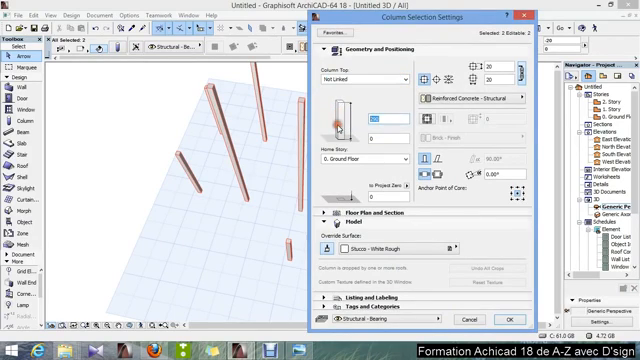
pyautogui.write('678')
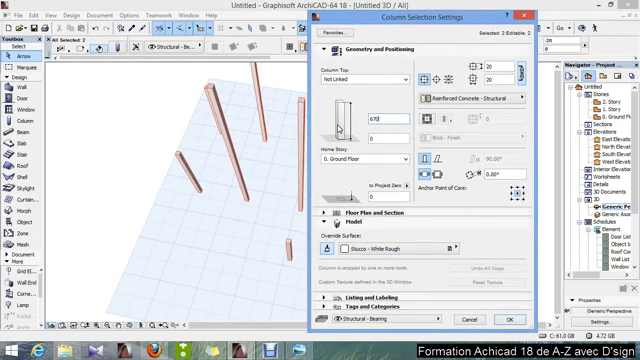
pyautogui.click(498, 318)
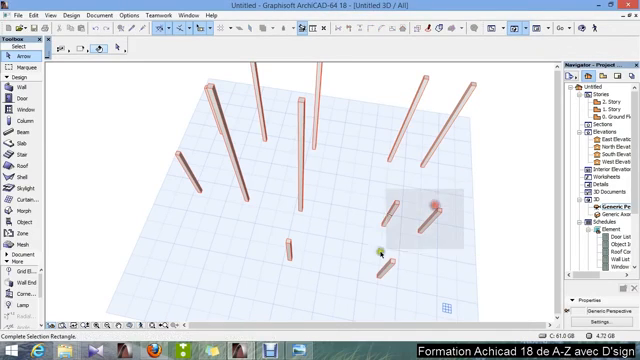
# Give the front-right column group a shorter height and confirm.
pyautogui.moveTo(378, 196); pyautogui.dragTo(432, 270)
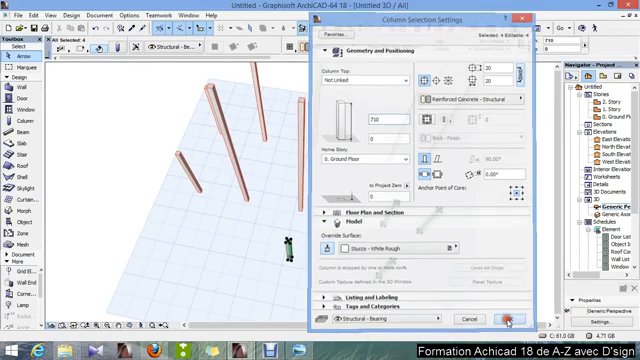
pyautogui.click(504, 320)
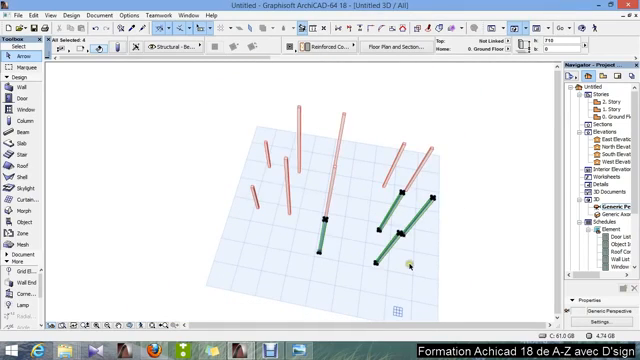